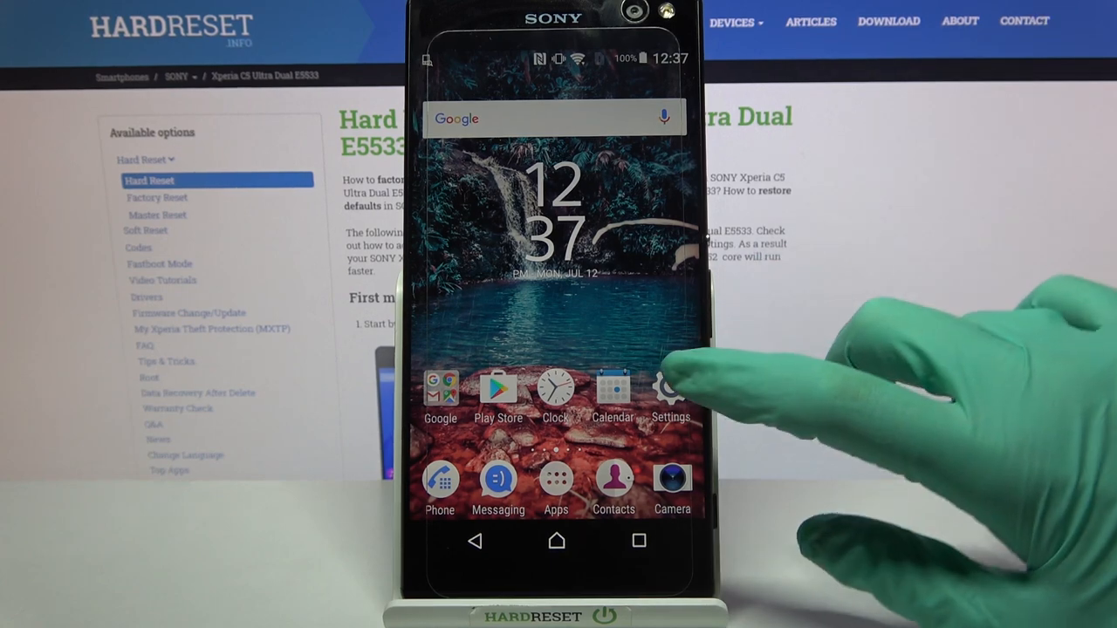
# - Go from Settings through Language & input to the Xperia keyboard settings page
pyautogui.click(670, 388)
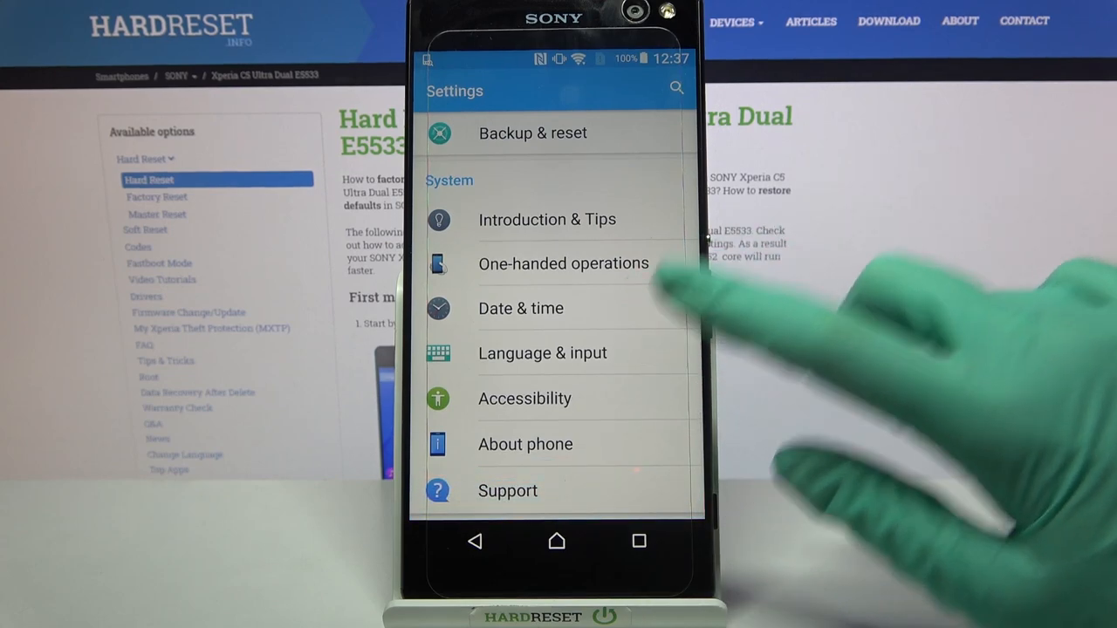
pyautogui.click(543, 353)
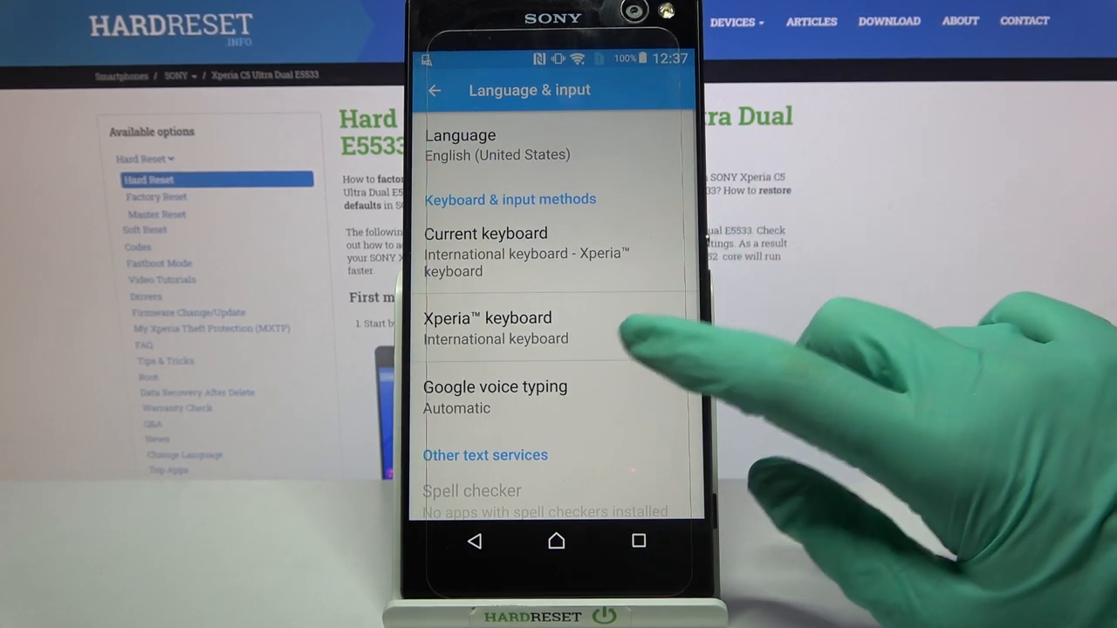
pyautogui.click(487, 318)
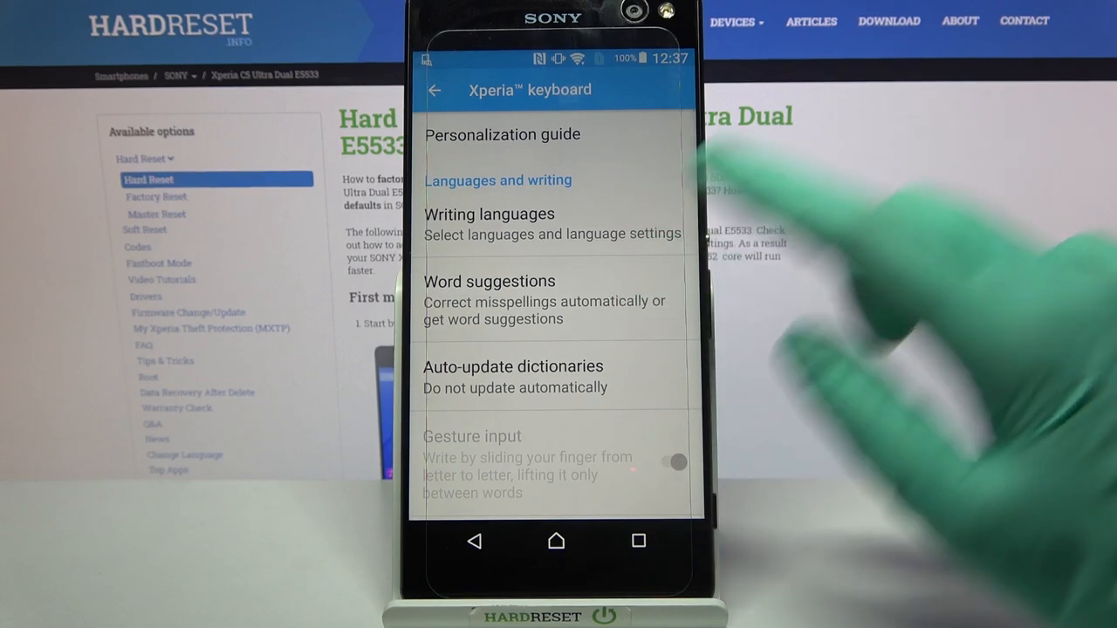
# - Set Word suggestions to 'I want to have my typos autocorrected', then reopen that dialog
pyautogui.click(489, 281)
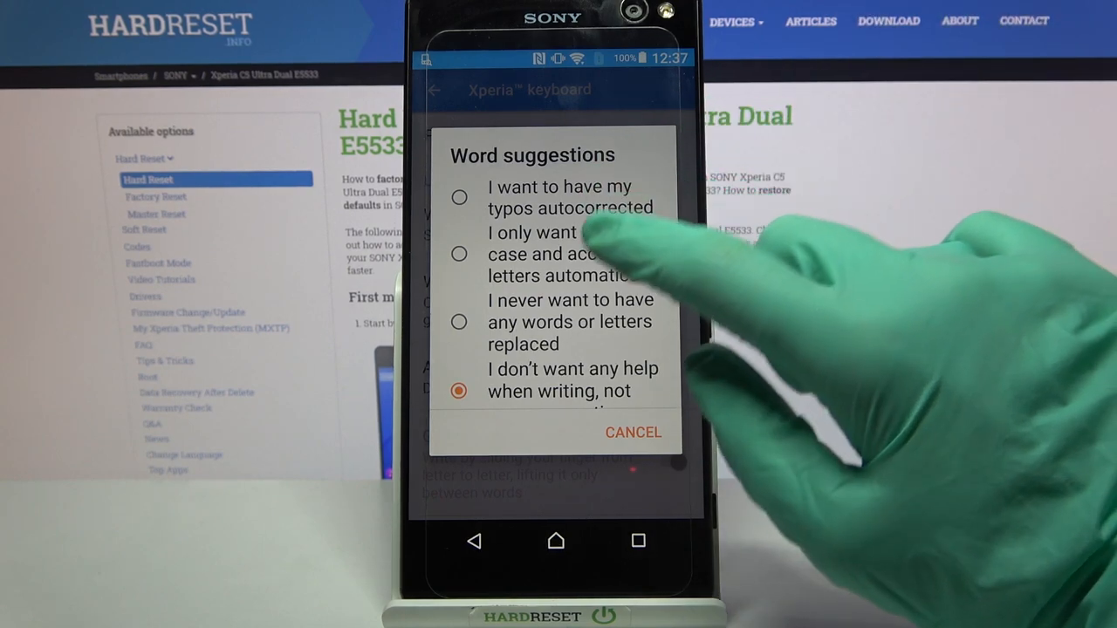
pyautogui.click(632, 432)
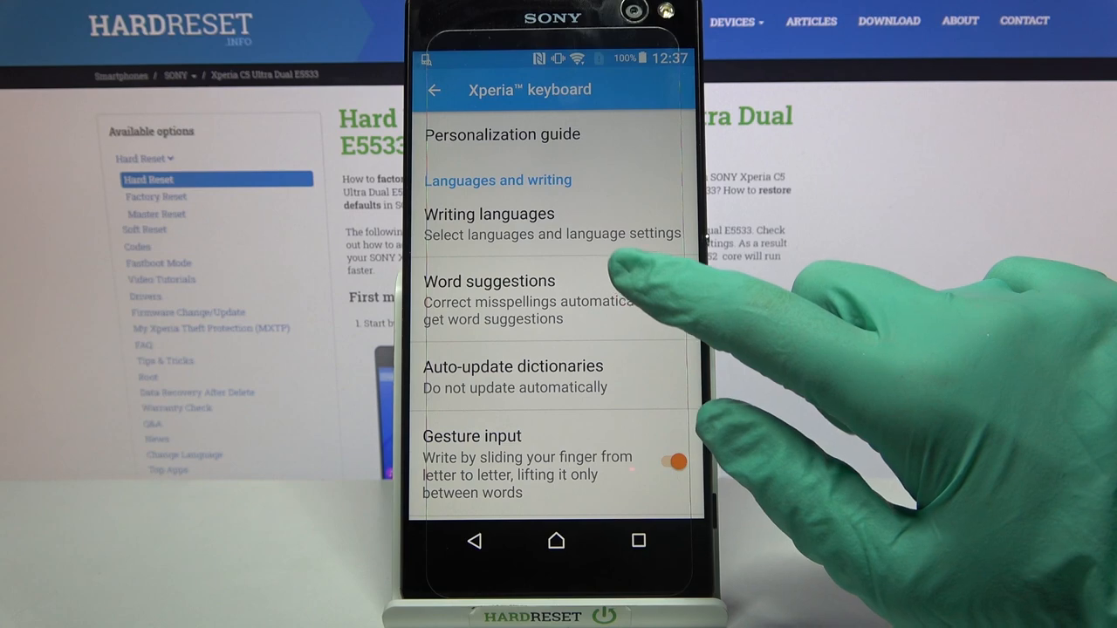
pyautogui.click(489, 281)
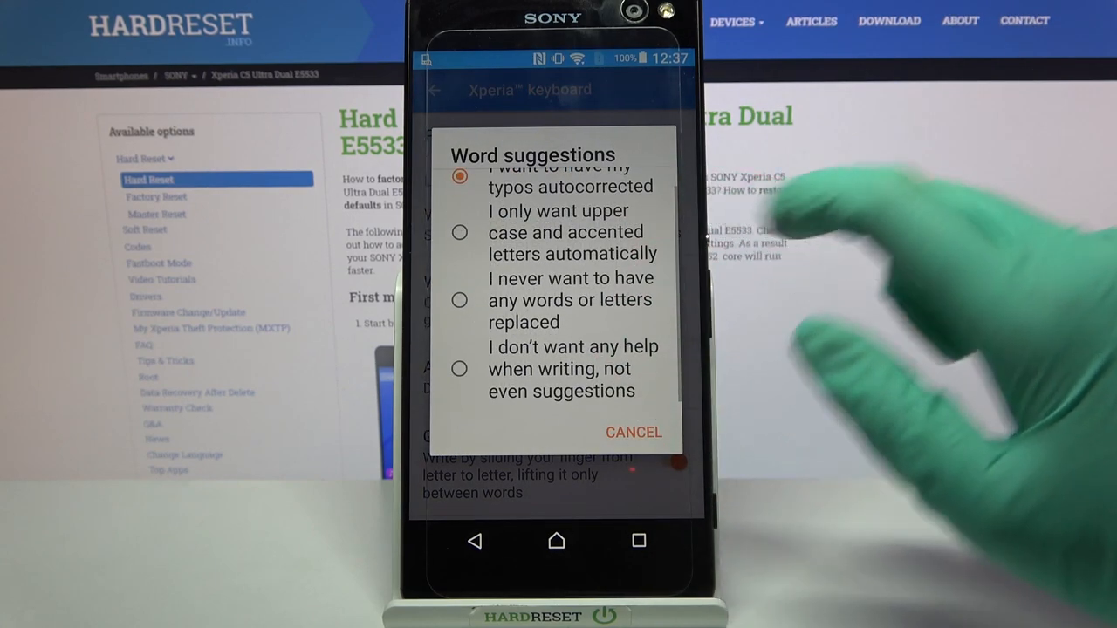